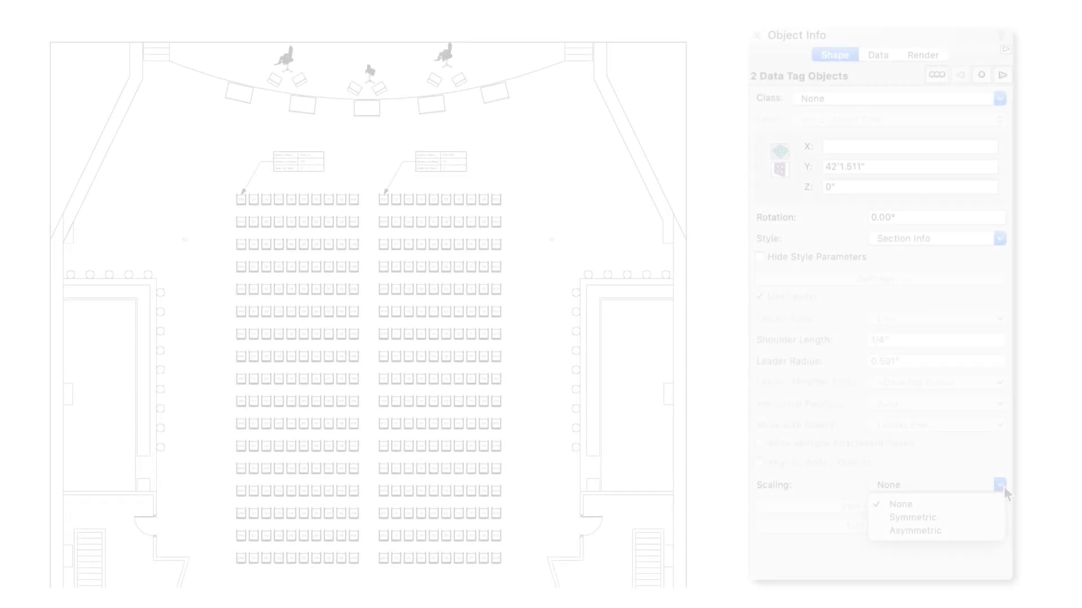
Pick a scaling mode for the two selected data tags from the Scaling dropdown.
left_click(895, 504)
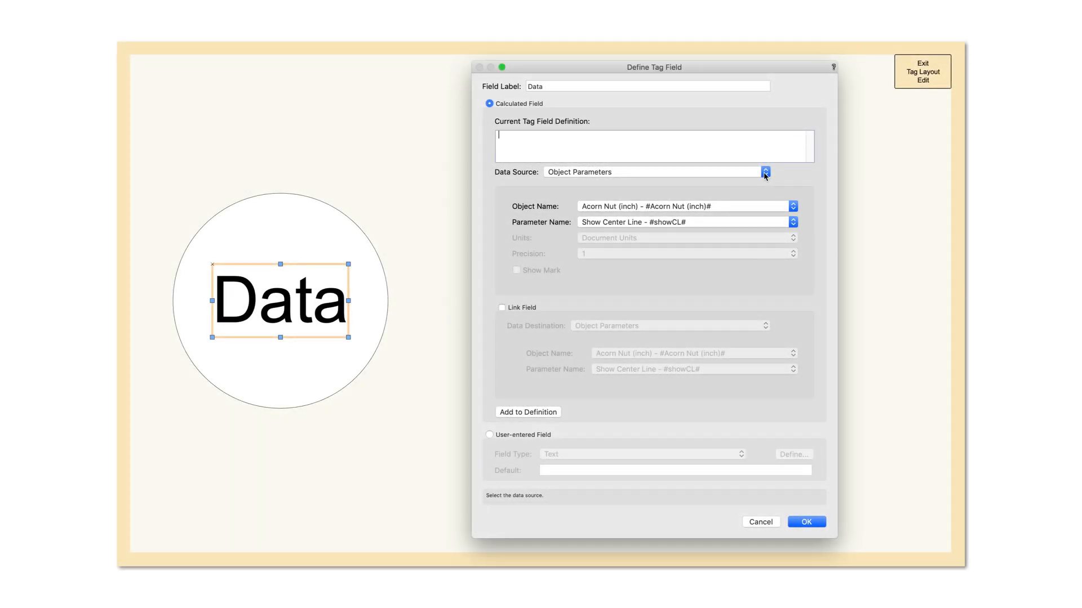
Switch the field's data source from Record Format to IFC Entity reading pSet BaseQuantities.
left_click(764, 171)
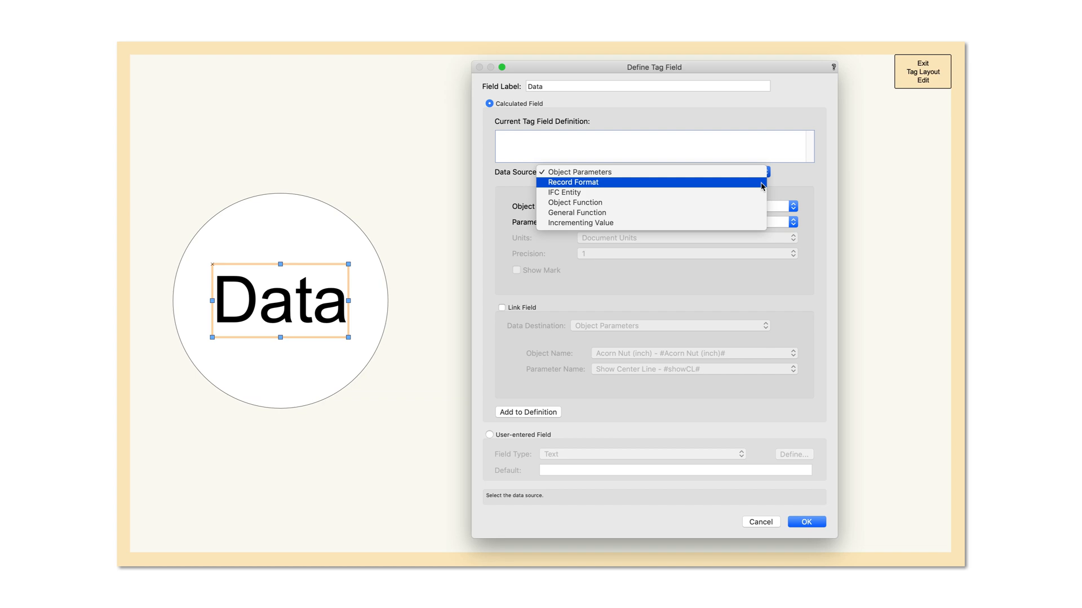
left_click(574, 181)
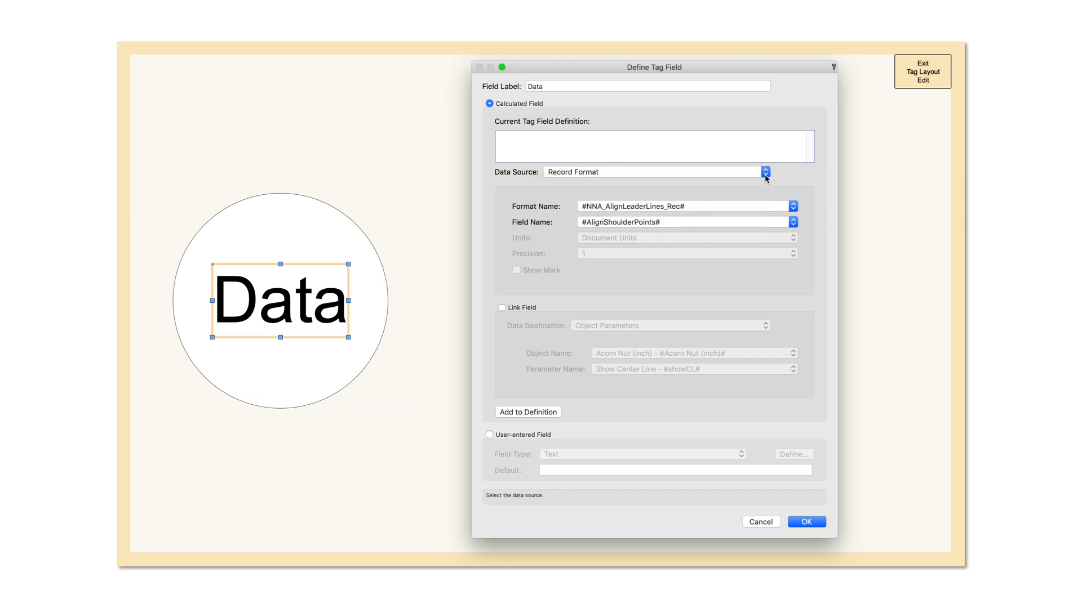
left_click(764, 171)
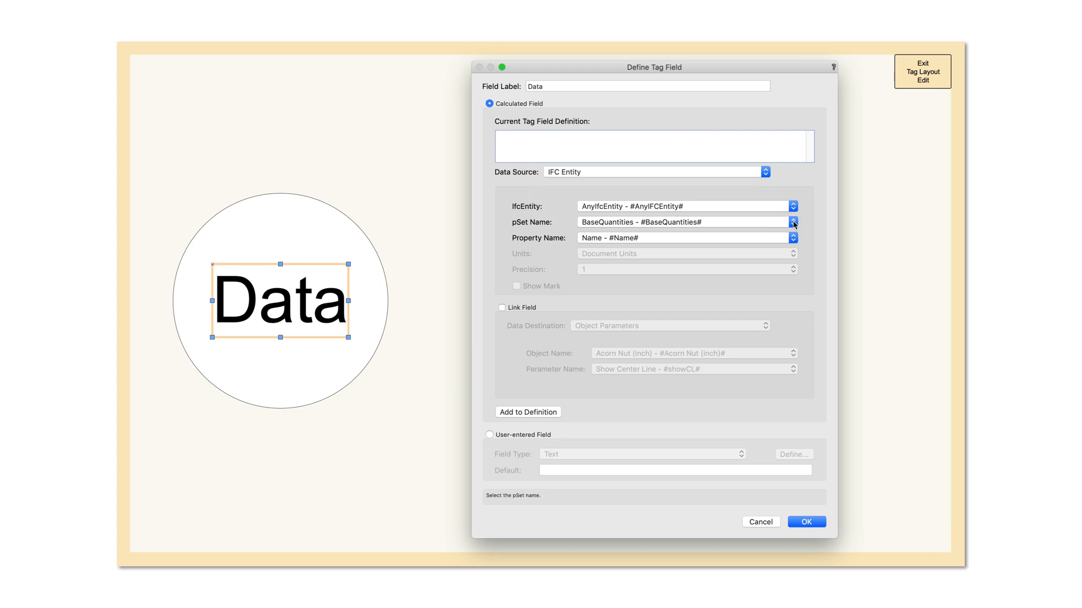
left_click(792, 222)
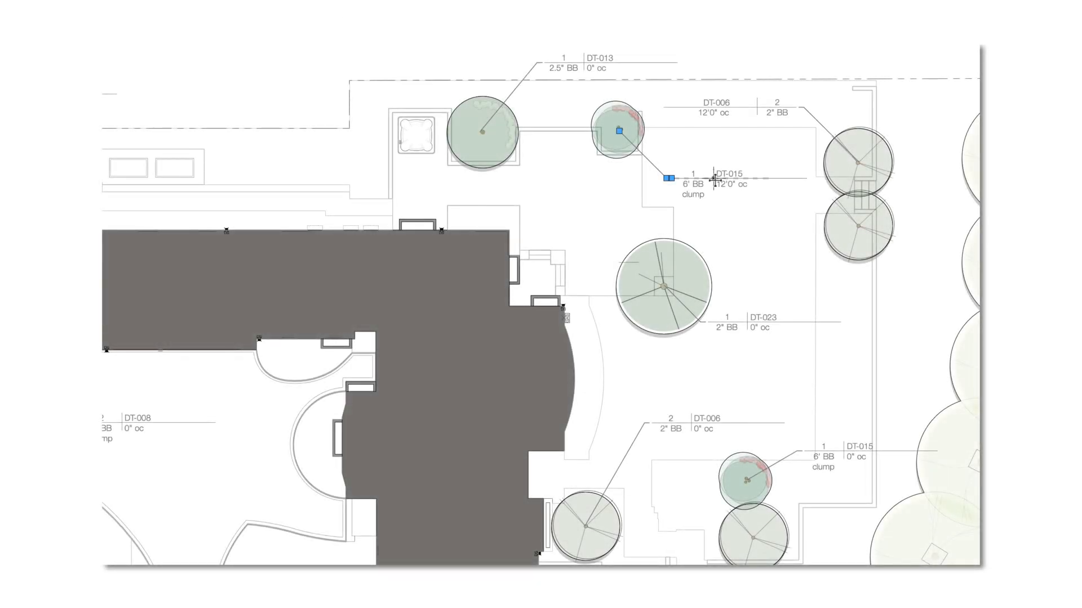
Edit the DT-015 tag data on the drawing, setting Spacing to 0.
double_click(731, 176)
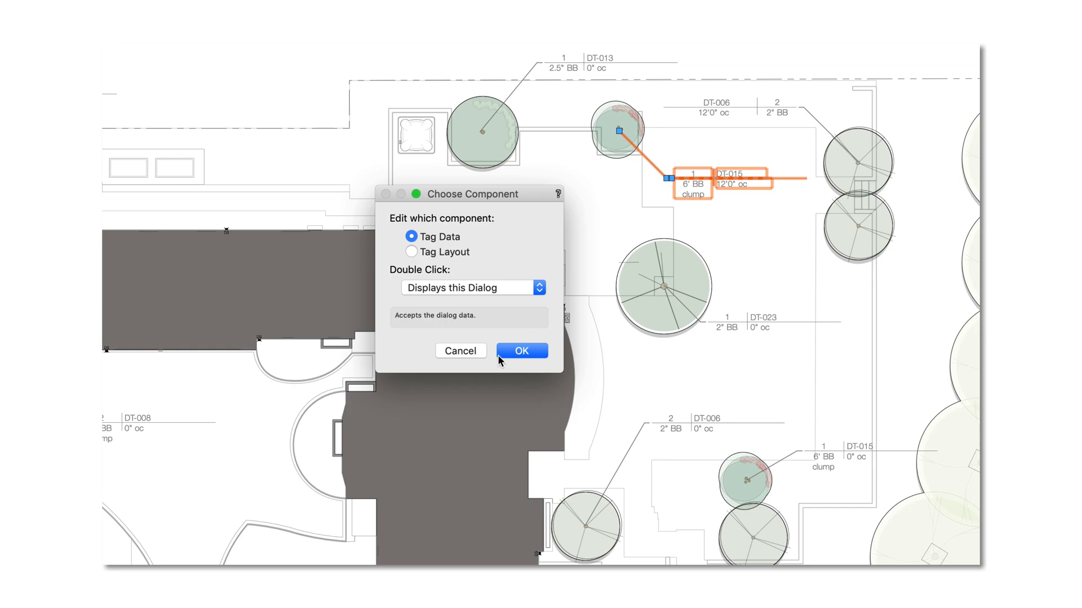
left_click(520, 352)
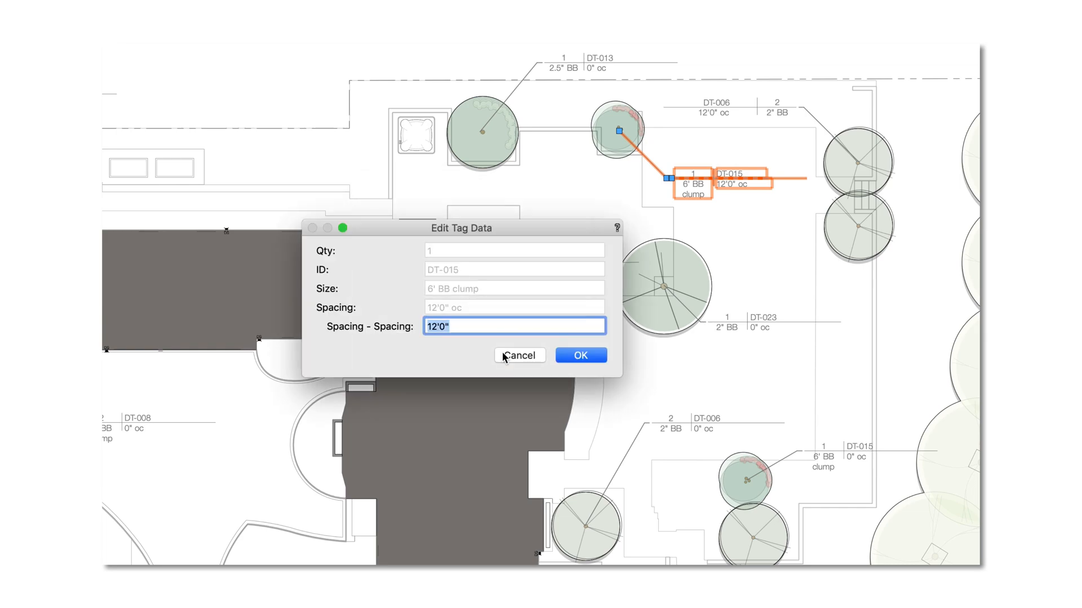
type("0")
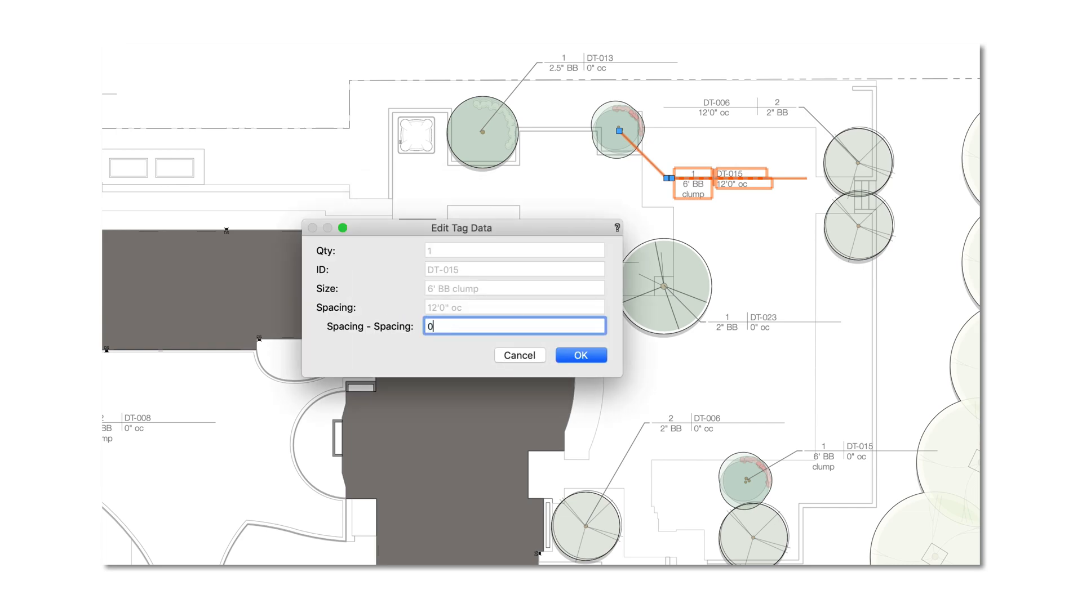
left_click(580, 355)
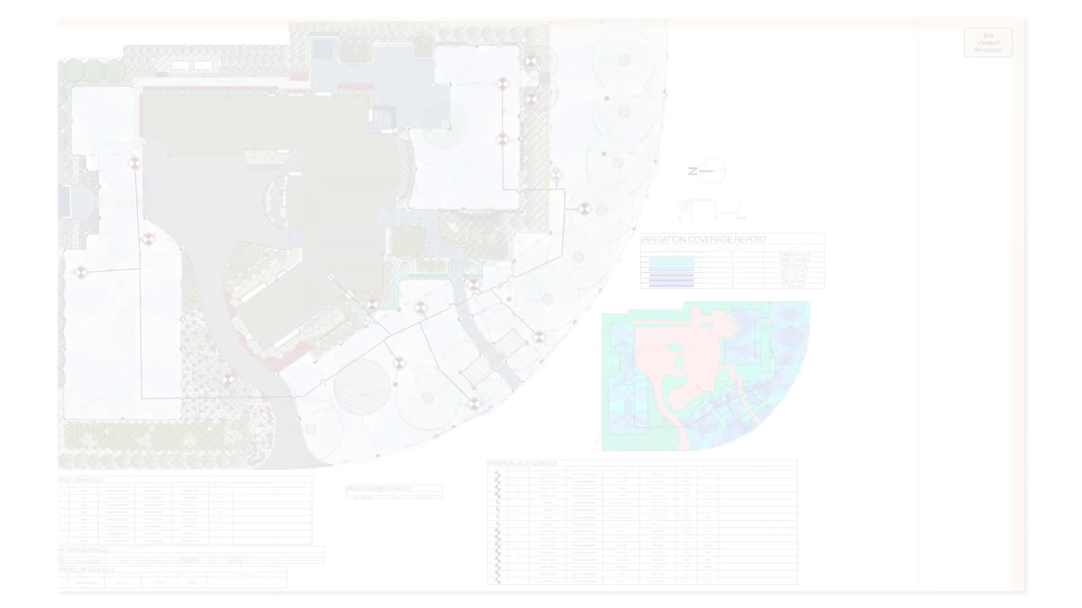